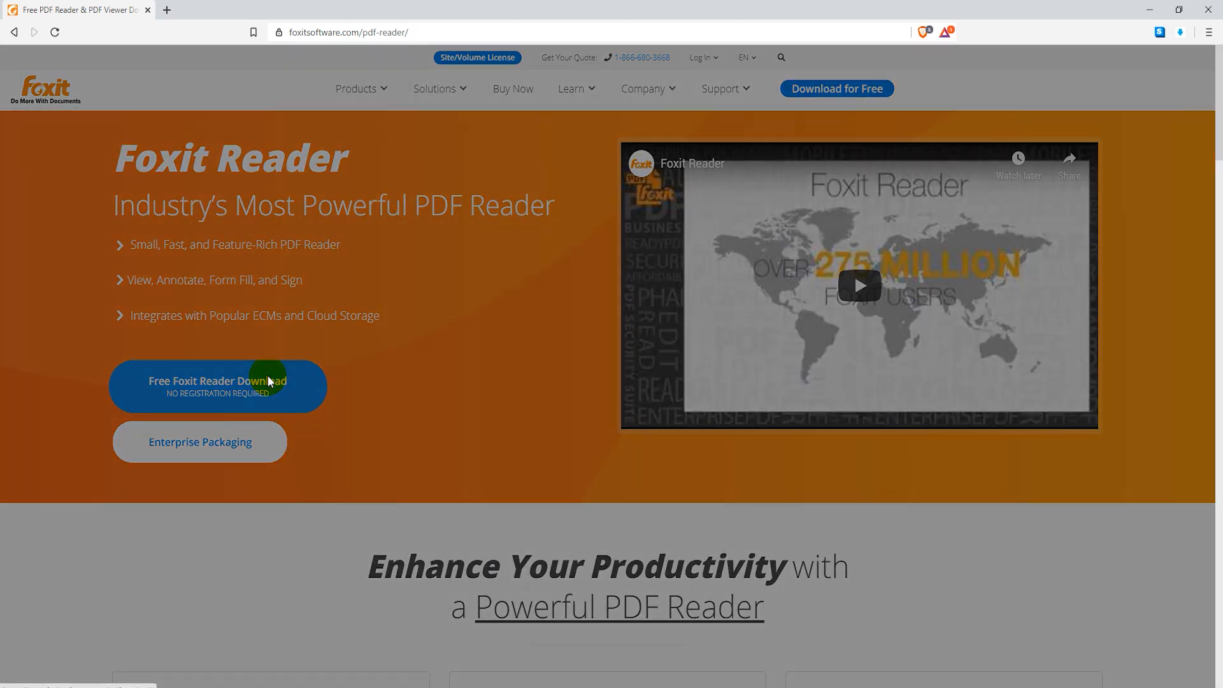
# Step: Download the free Foxit Reader installer and save it to the Files folder
pyautogui.click(217, 386)
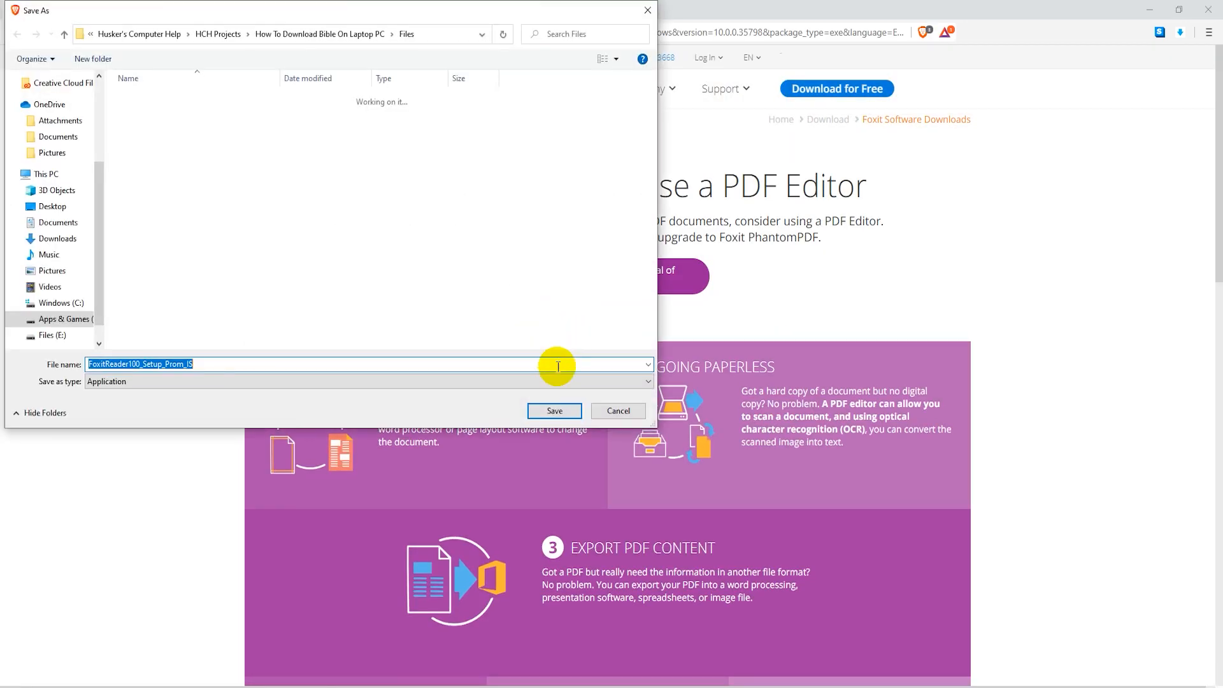
pyautogui.click(553, 411)
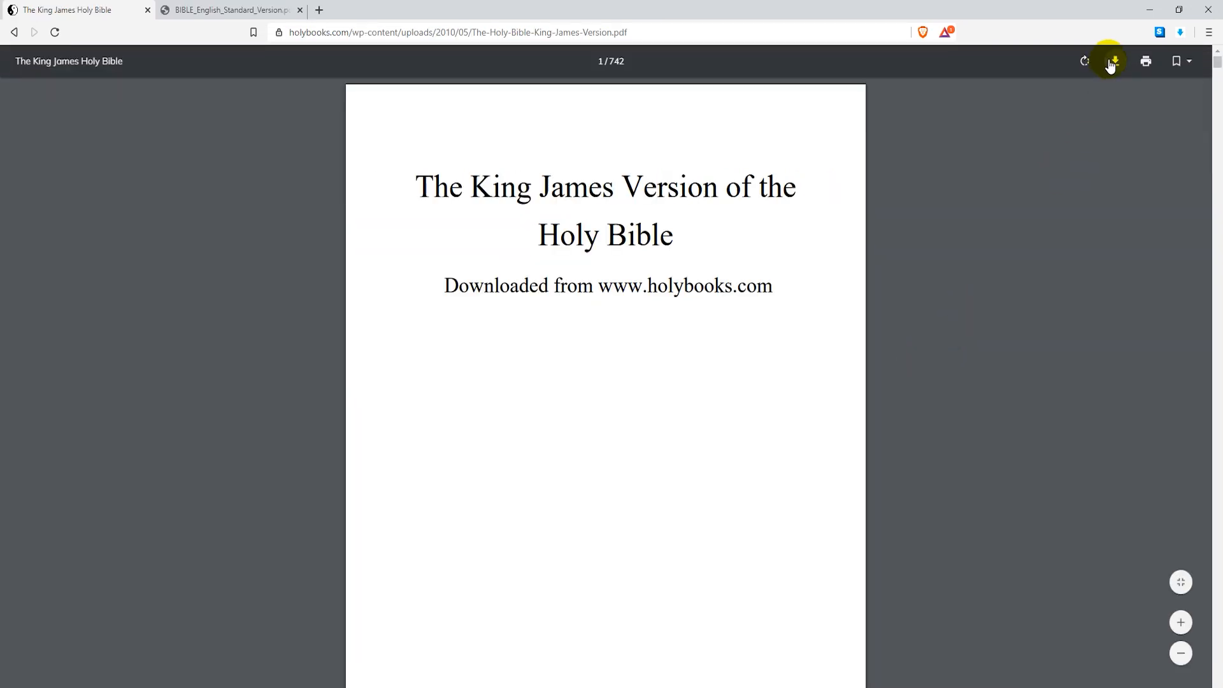
# Step: Save the King James Version Holy Bible PDF from holybooks.com into the Files folder
pyautogui.click(1115, 61)
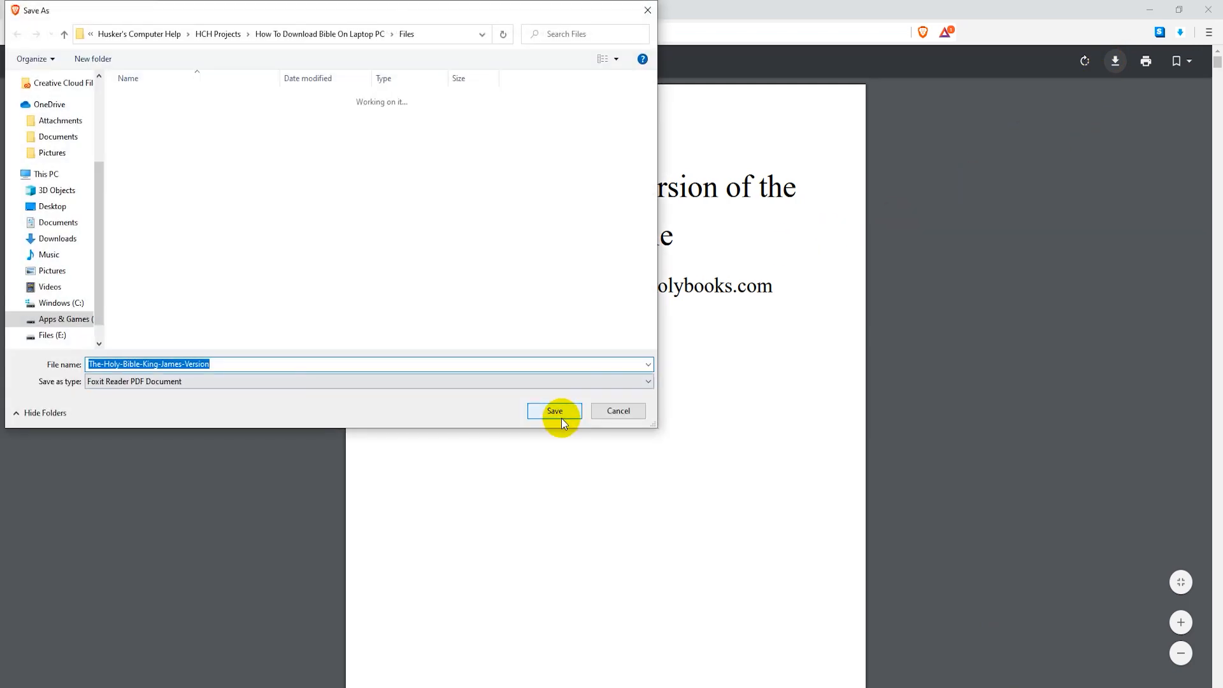
pyautogui.click(554, 411)
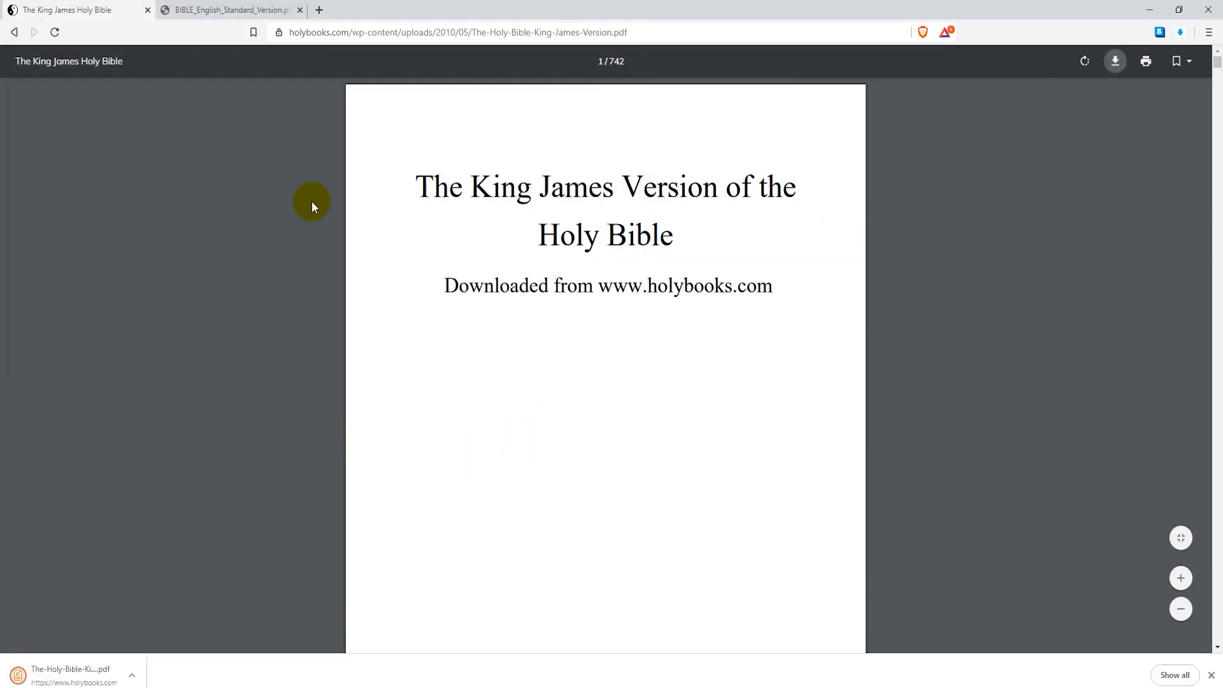
pyautogui.click(230, 9)
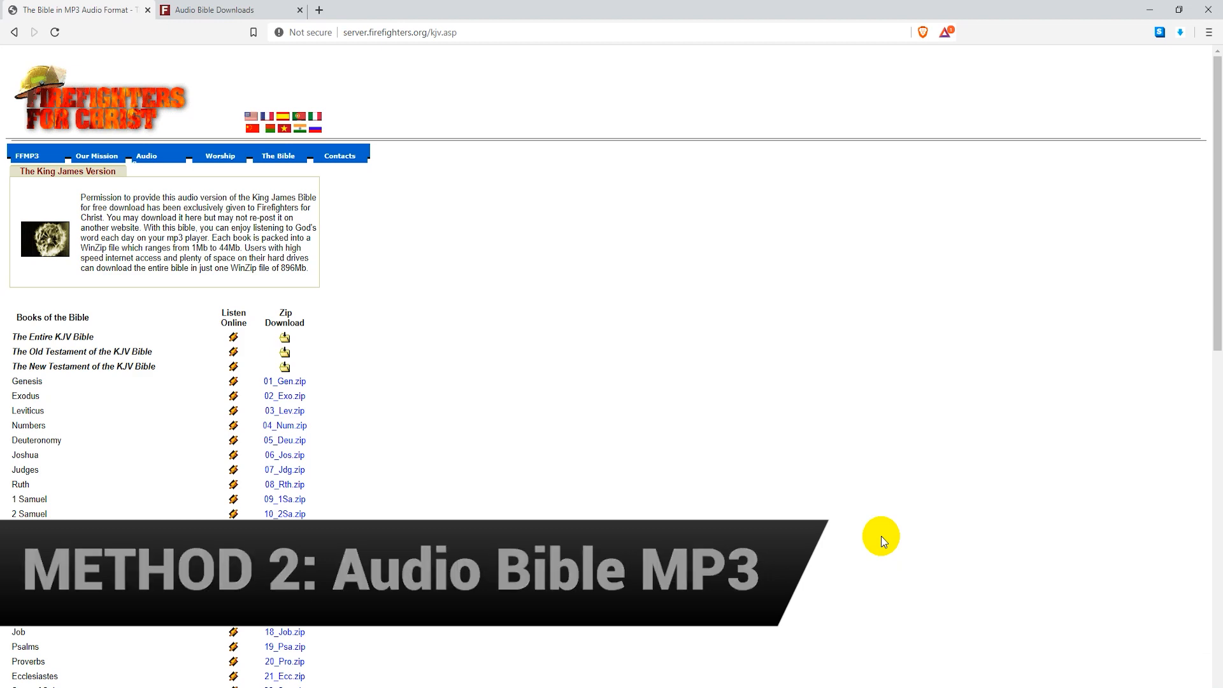
# Step: Scroll through the Firefighters for Christ KJV Books of the Bible zip download table
pyautogui.scroll(-3)
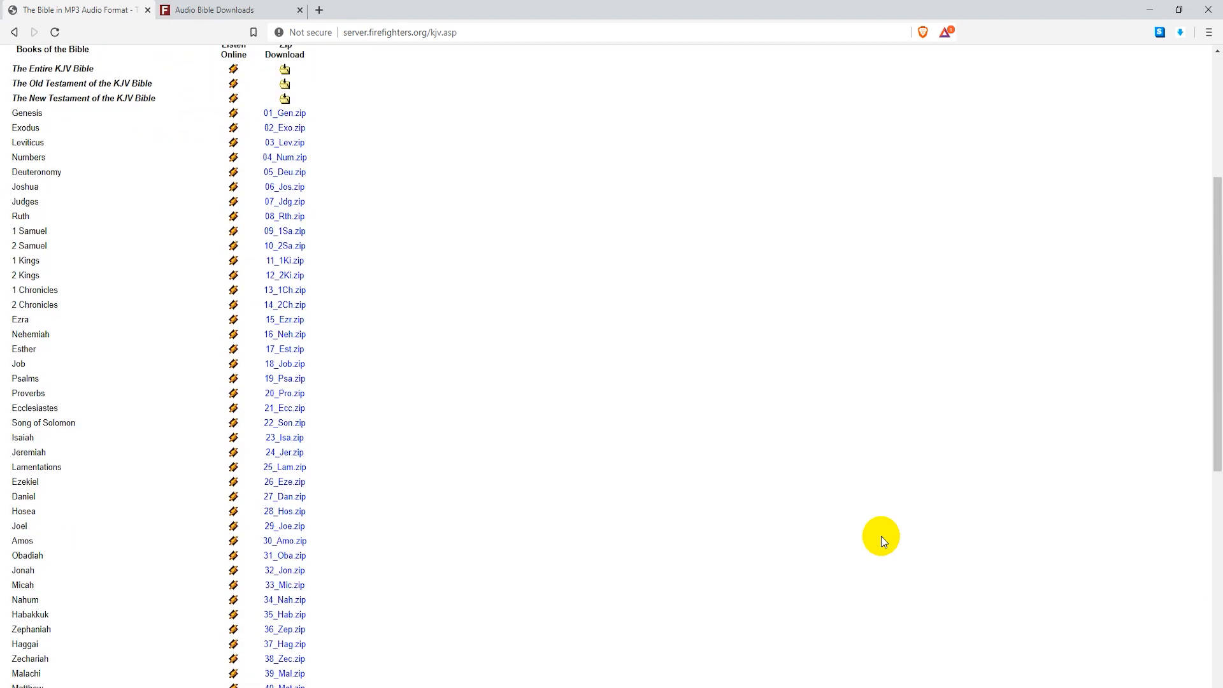
pyautogui.scroll(-3)
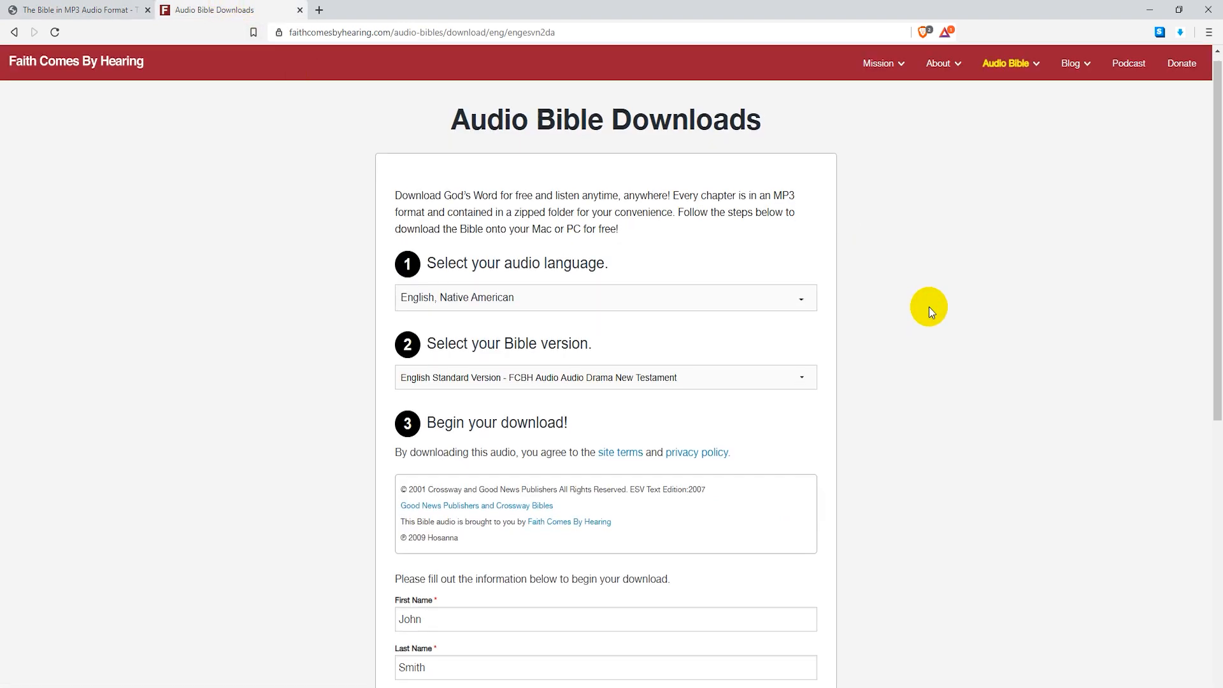
# Step: Bring up the Faith Comes By Hearing ESV audio drama New Testament download form
pyautogui.click(604, 377)
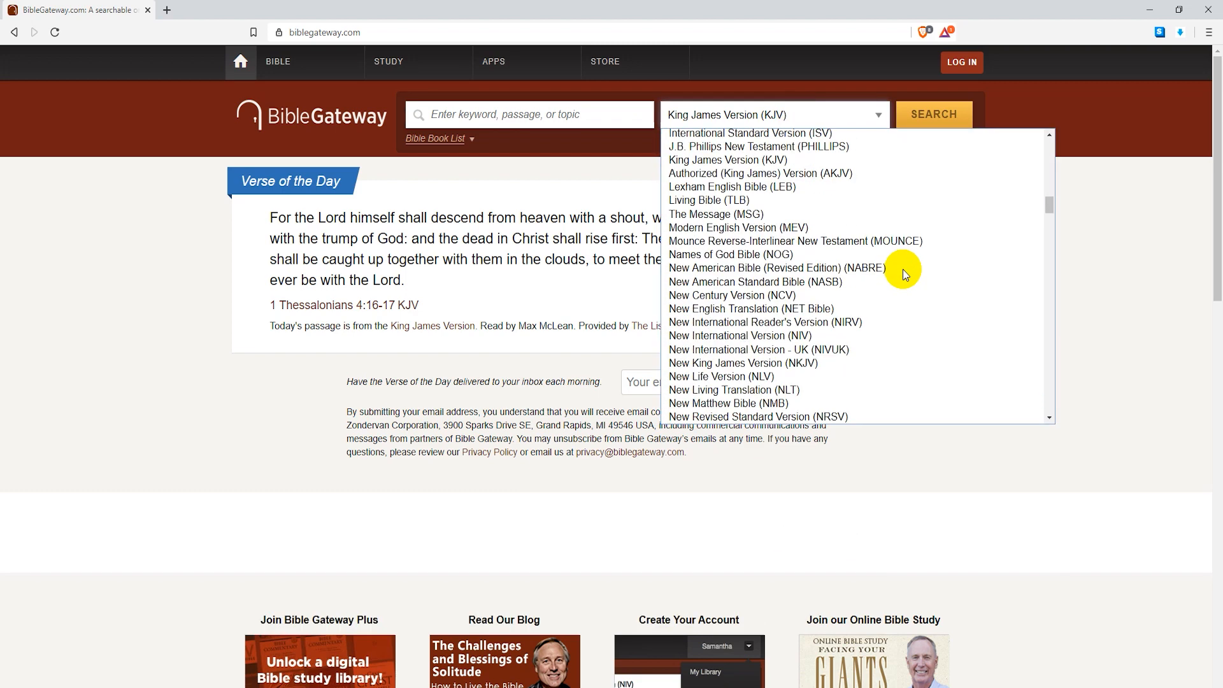
# Step: Browse the Bible Gateway translation list and keep the King James Version selected
pyautogui.scroll(-3)
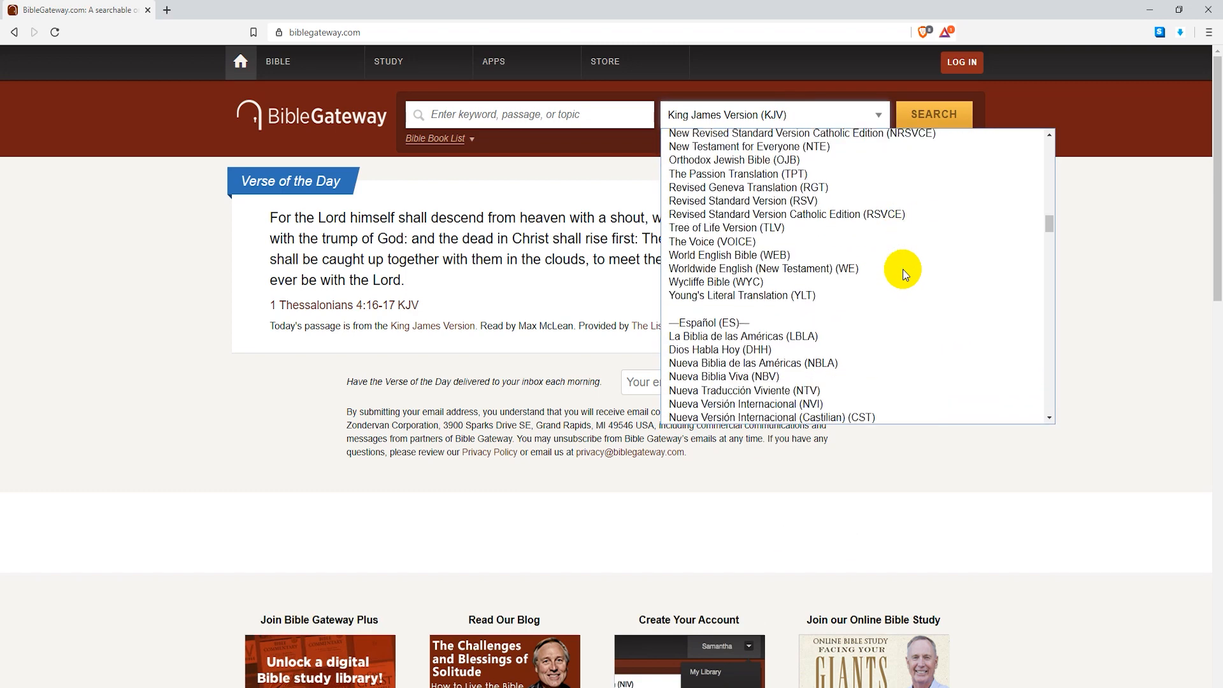
pyautogui.scroll(-3)
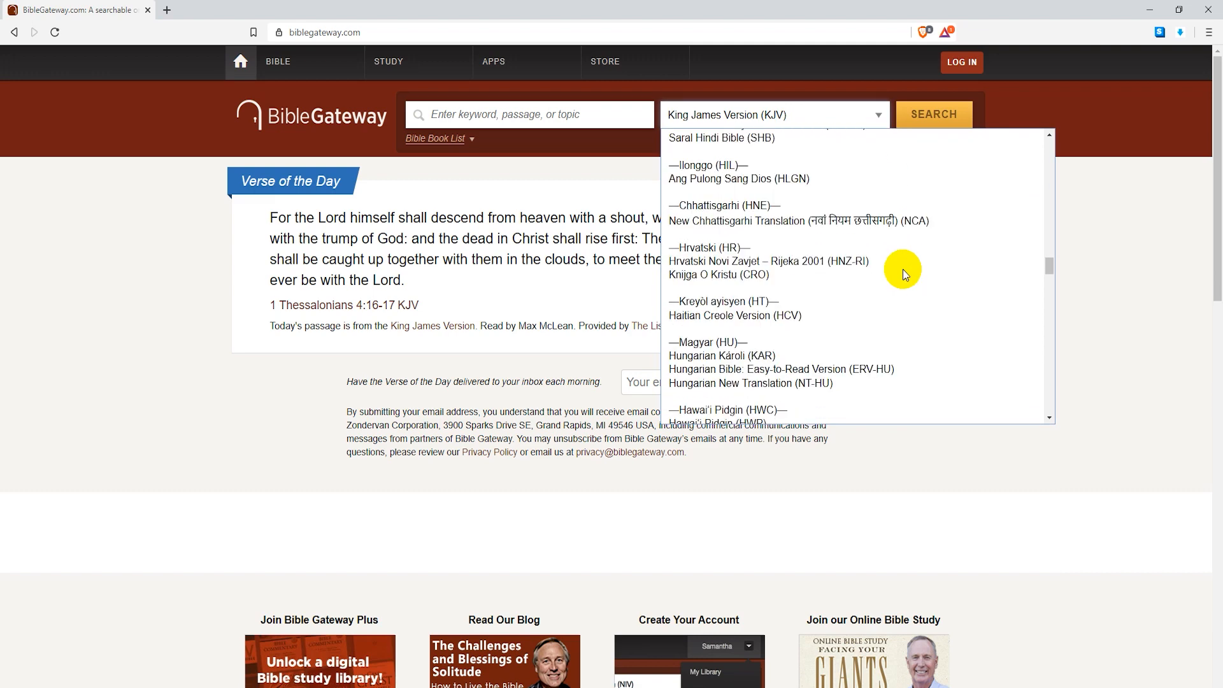
pyautogui.scroll(-3)
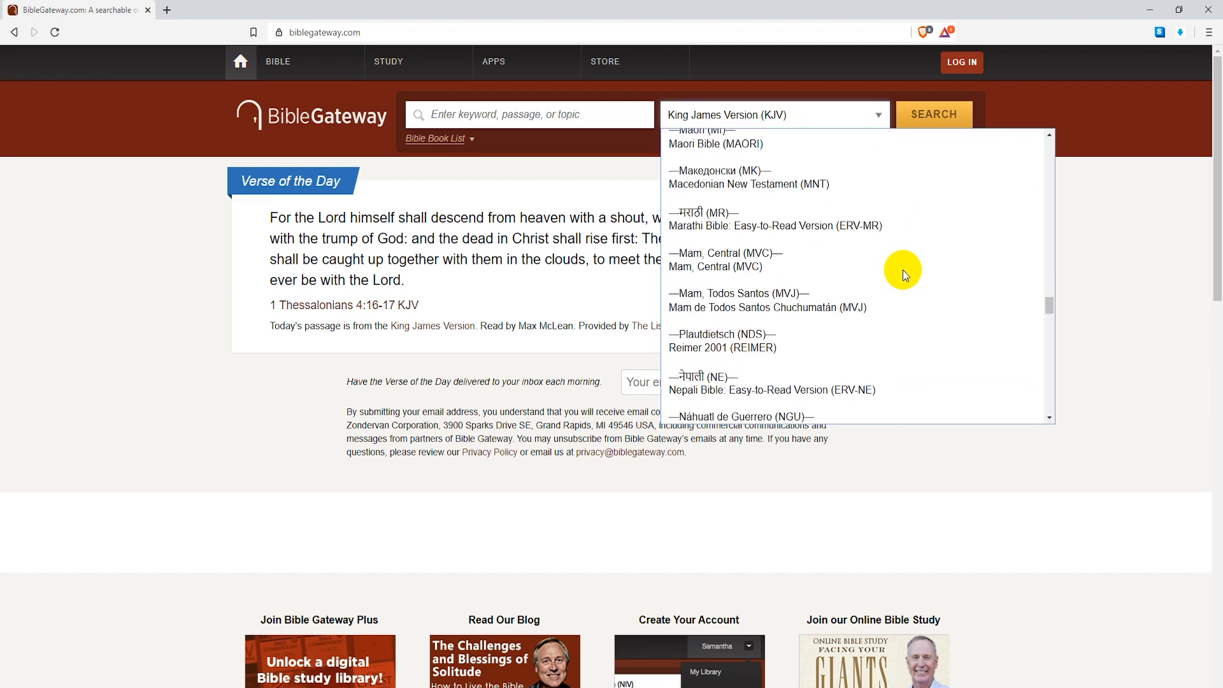
pyautogui.click(466, 140)
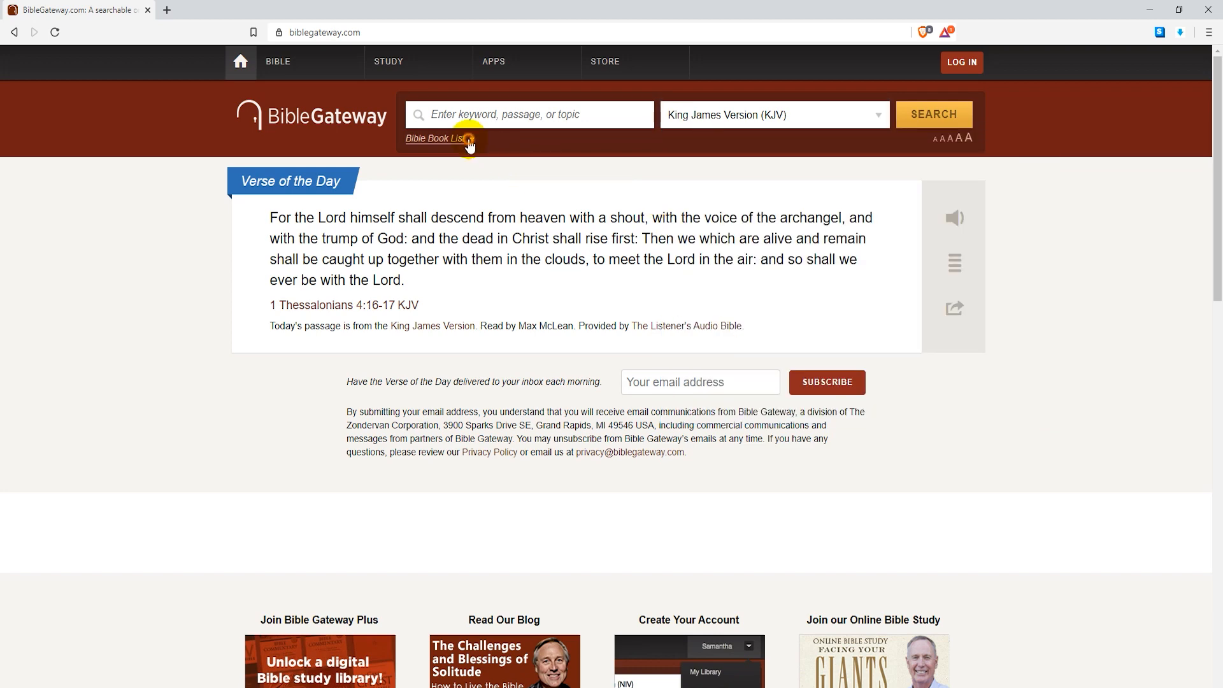
# Step: Open John chapter 1 from the Bible Book List and play its audio reading
pyautogui.click(438, 138)
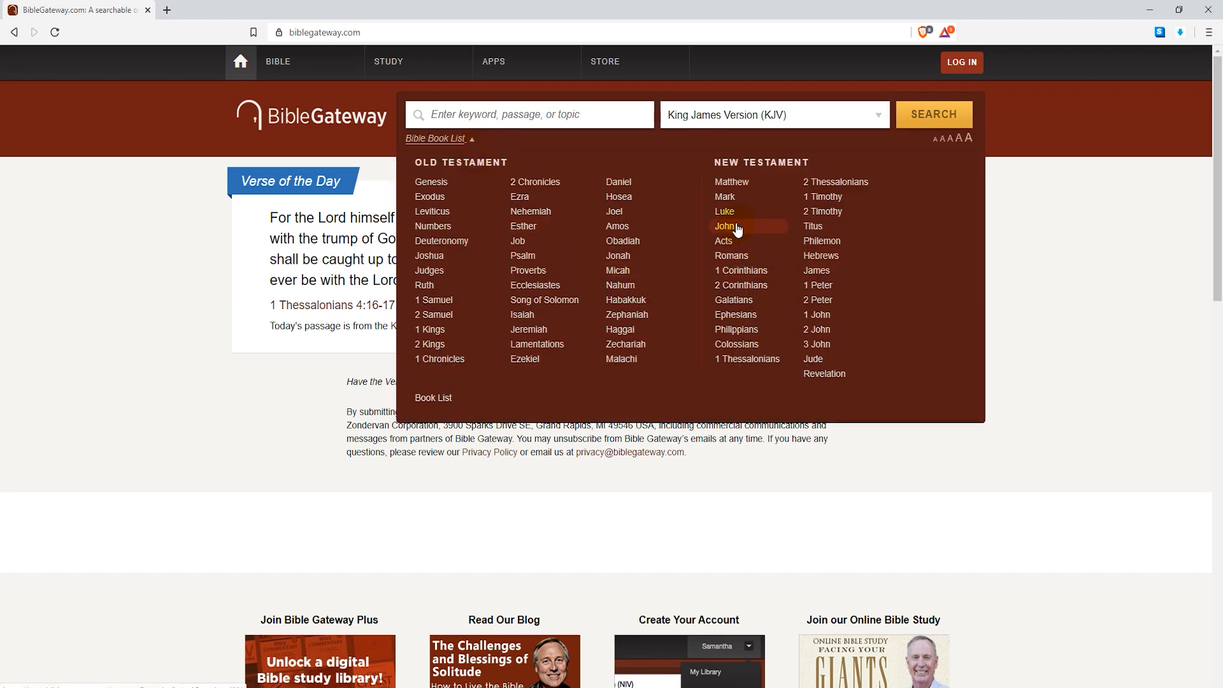
pyautogui.click(724, 226)
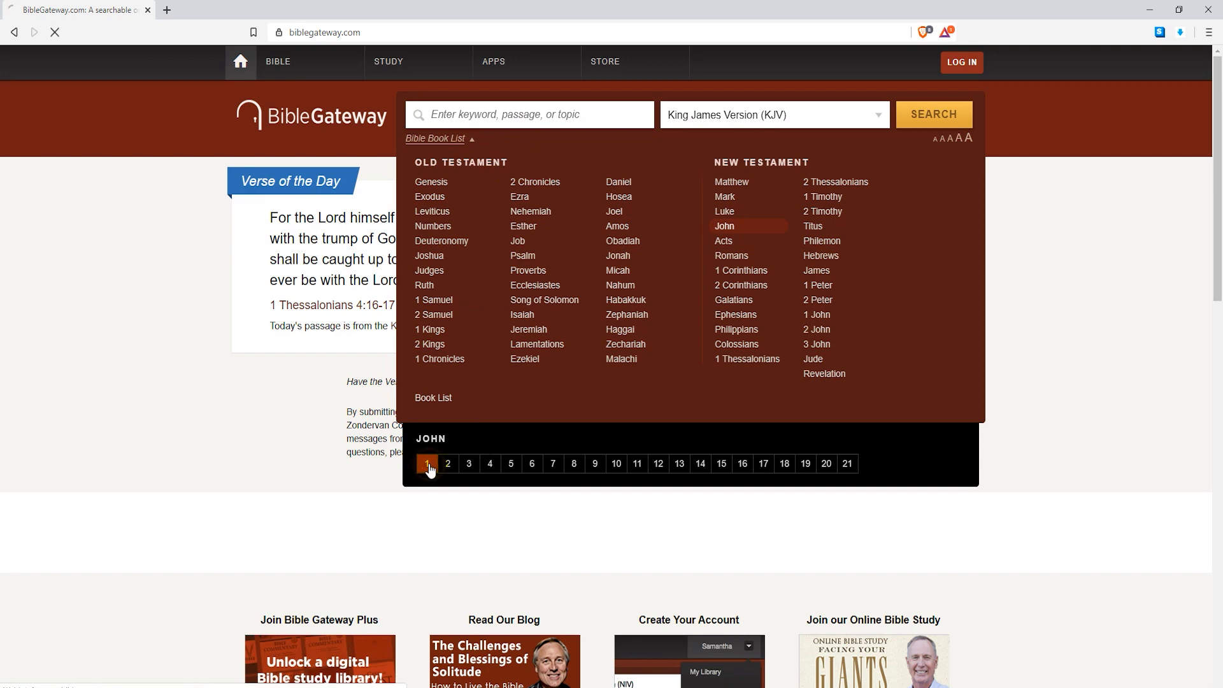
pyautogui.click(427, 463)
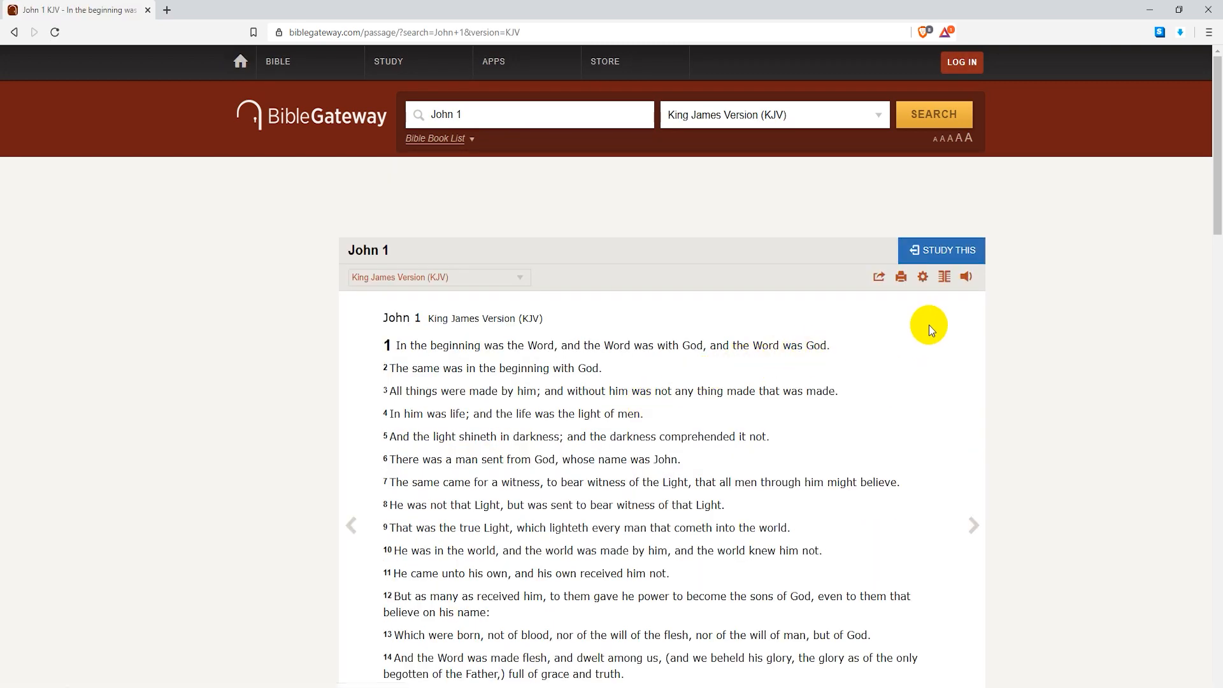
pyautogui.moveTo(966, 277)
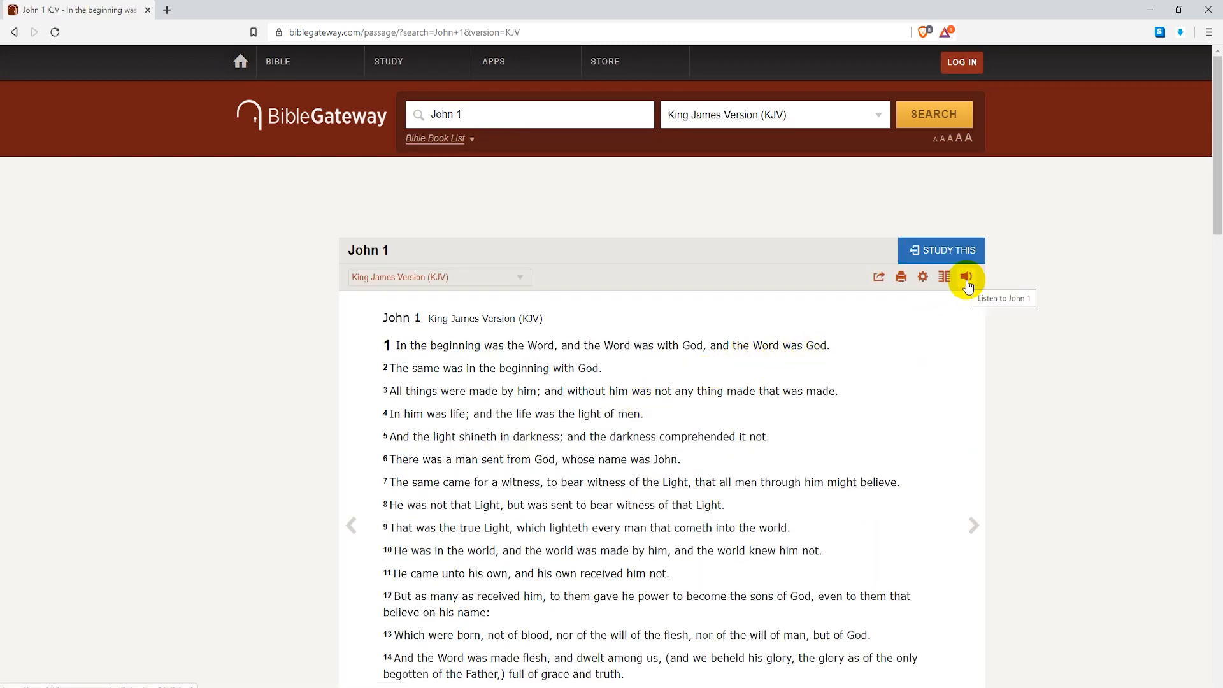
pyautogui.click(966, 278)
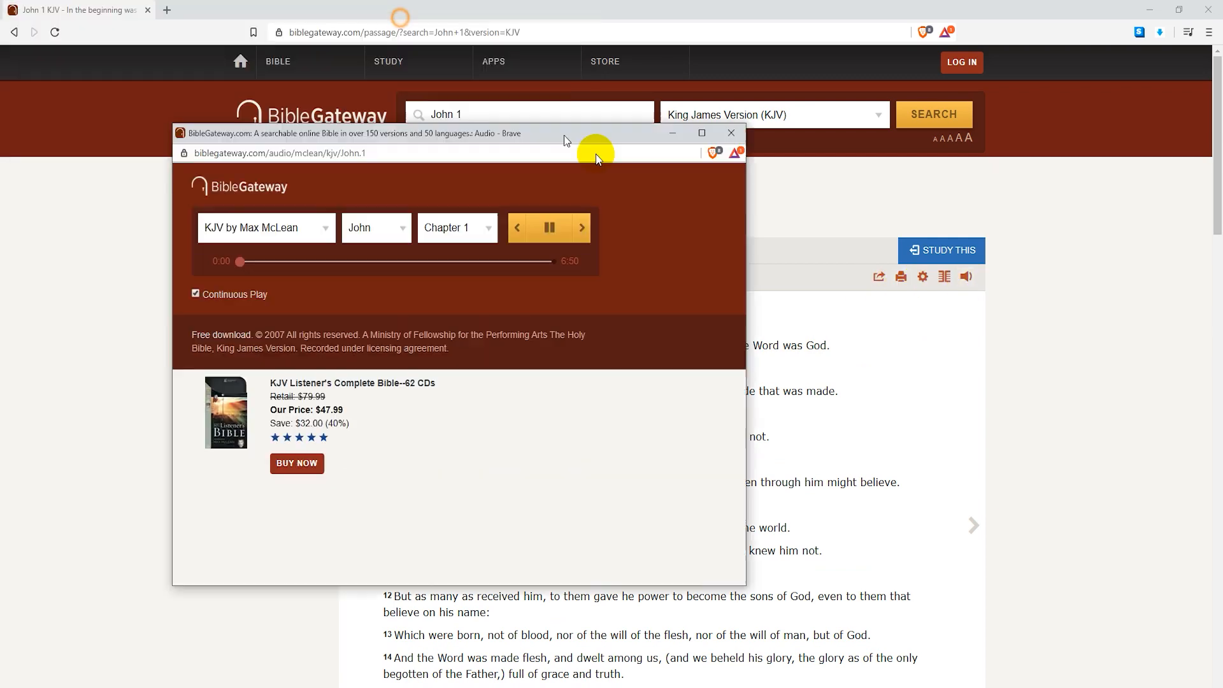